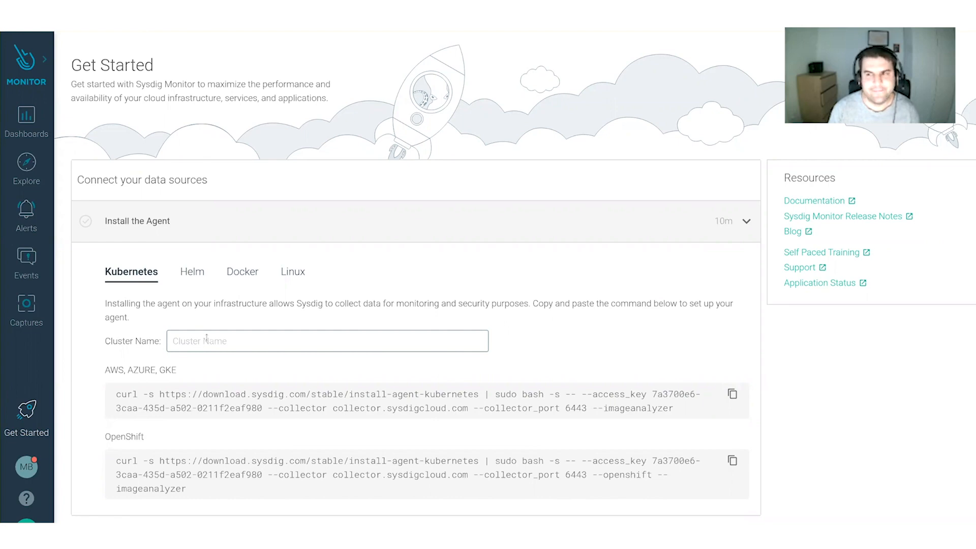
- Enter essentials-demo as the Cluster Name for the Kubernetes agent install
type("esse")
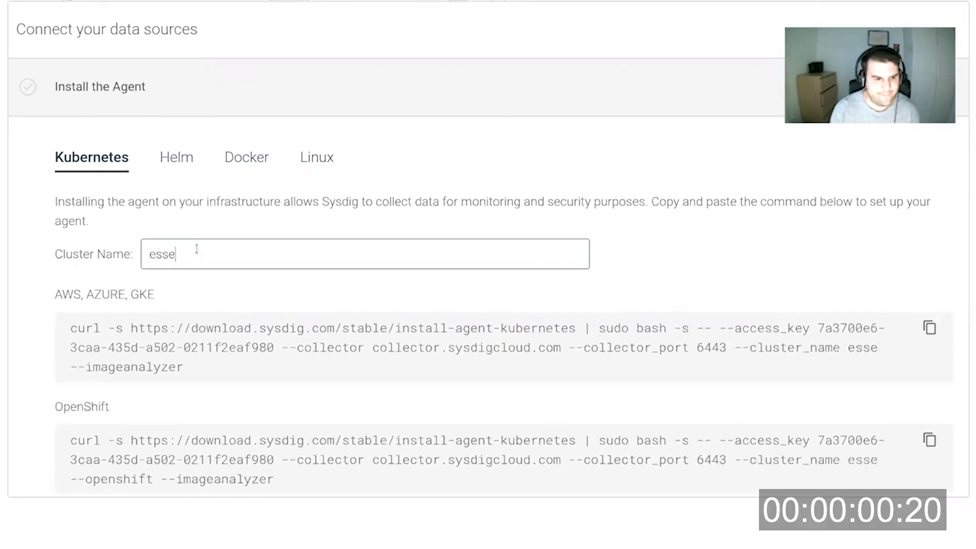
type("ntials-demo")
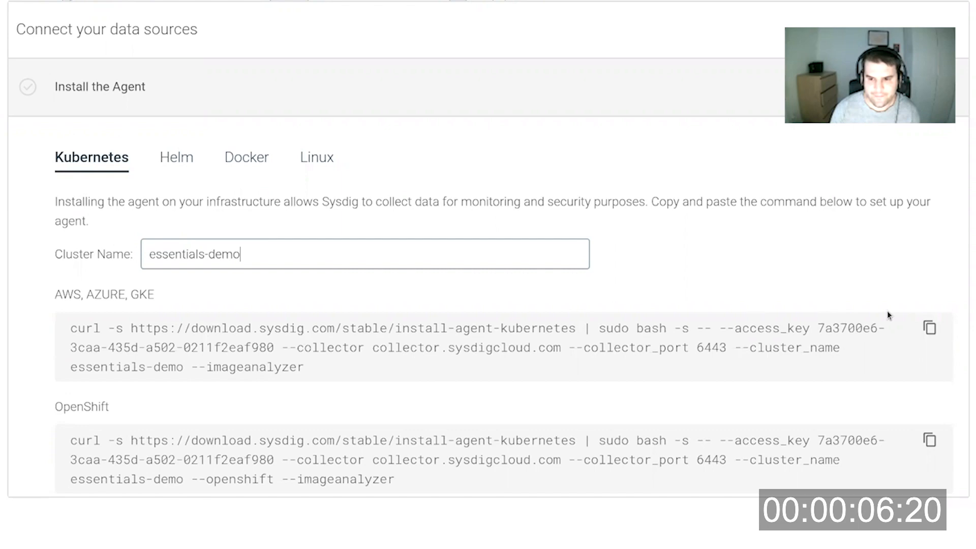
mouse_move(682, 219)
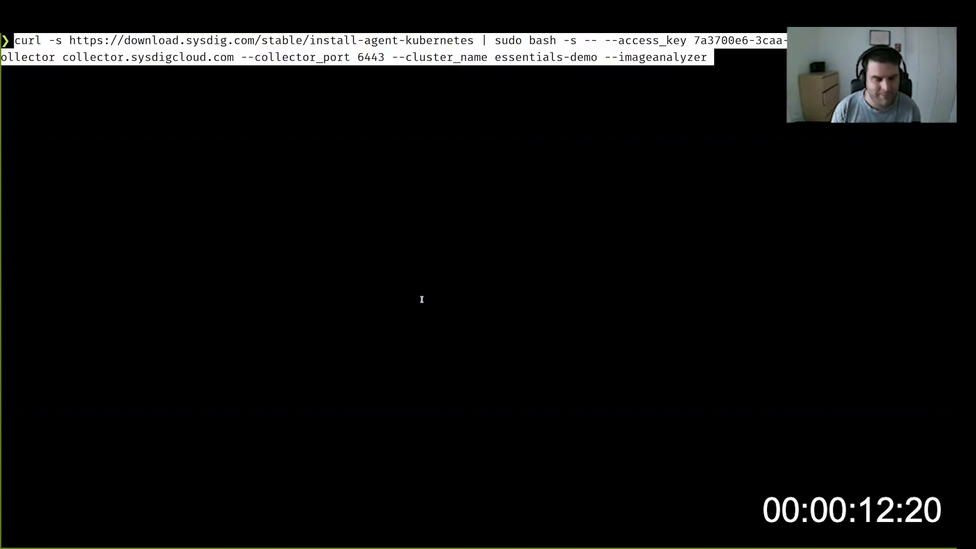
- Run the pasted curl install-agent-kubernetes command to deploy the agent and image analyzer daemonsets
key("Return")
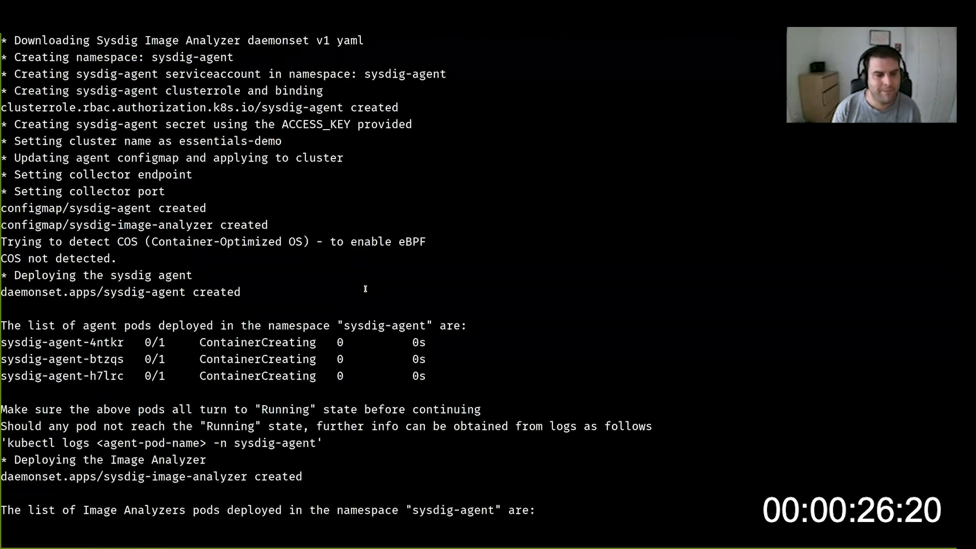
scroll("down", 3)
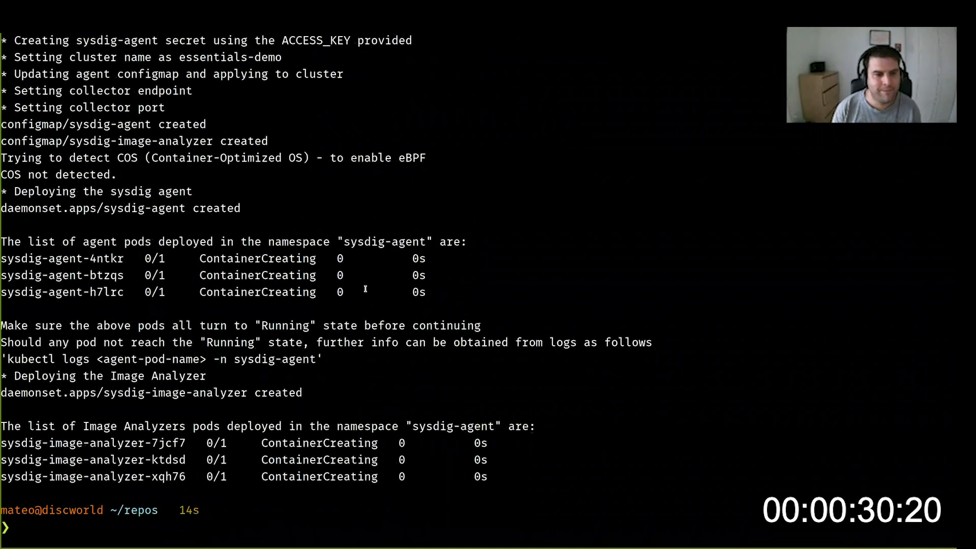
- Run kubectl get pods -n sysdig-agent to confirm all six Sysdig pods are Running
type("kubectl get pods -")
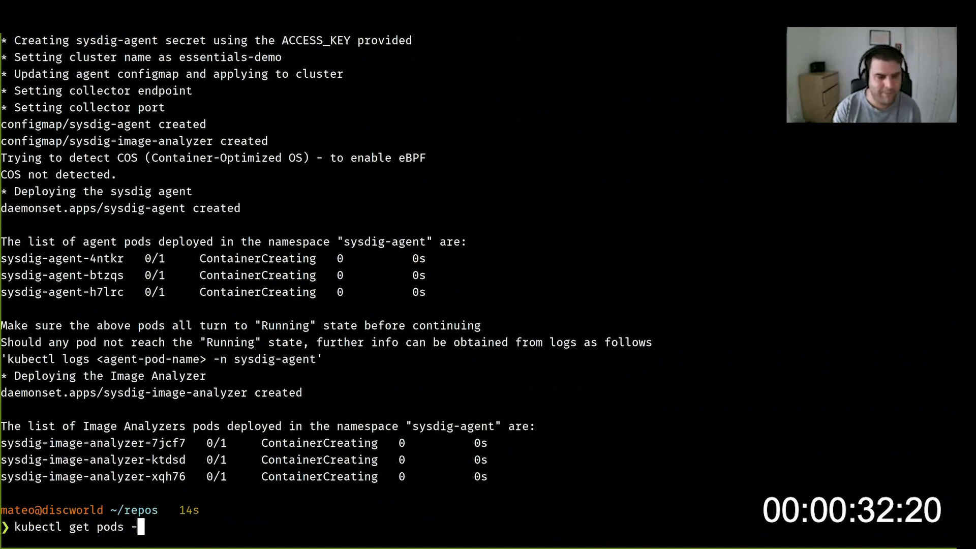
type("n sysdig-agent")
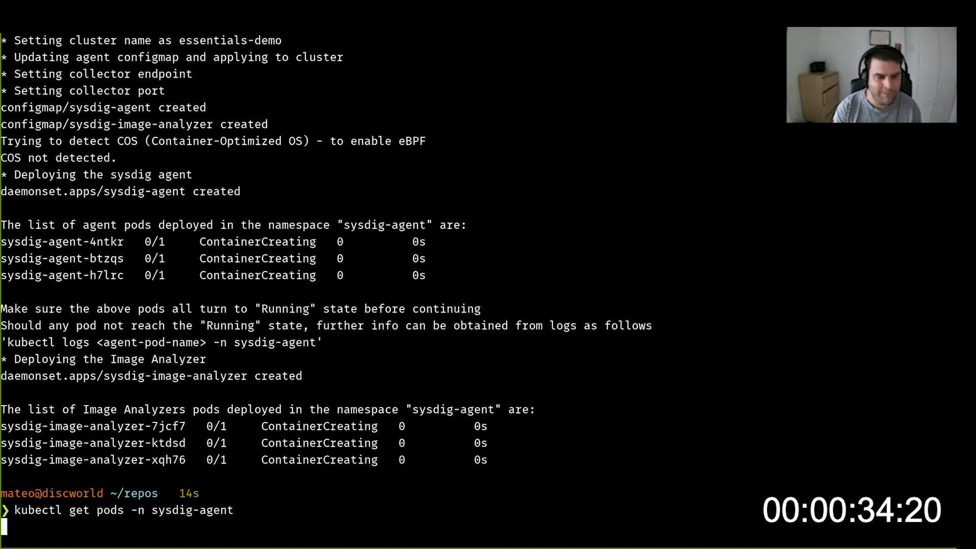
key("Return")
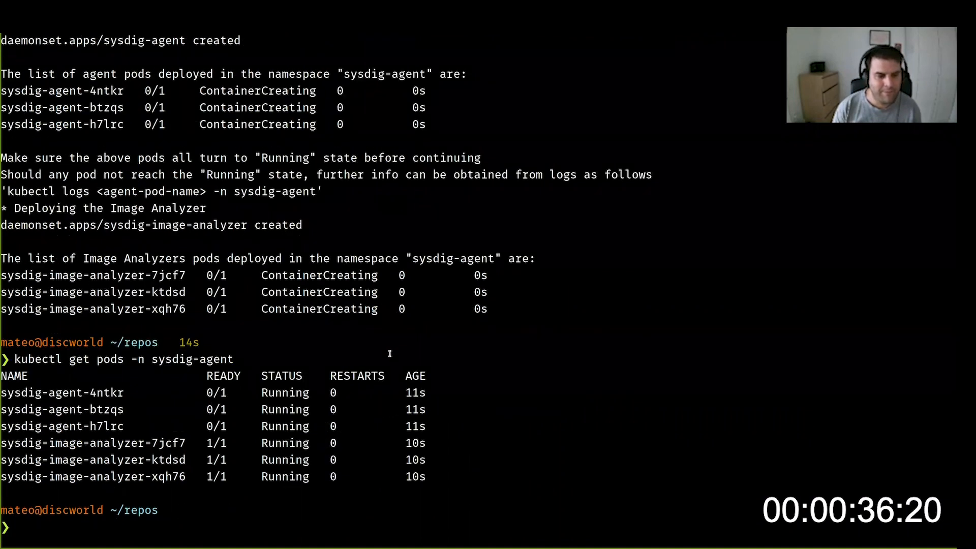
mouse_move(179, 403)
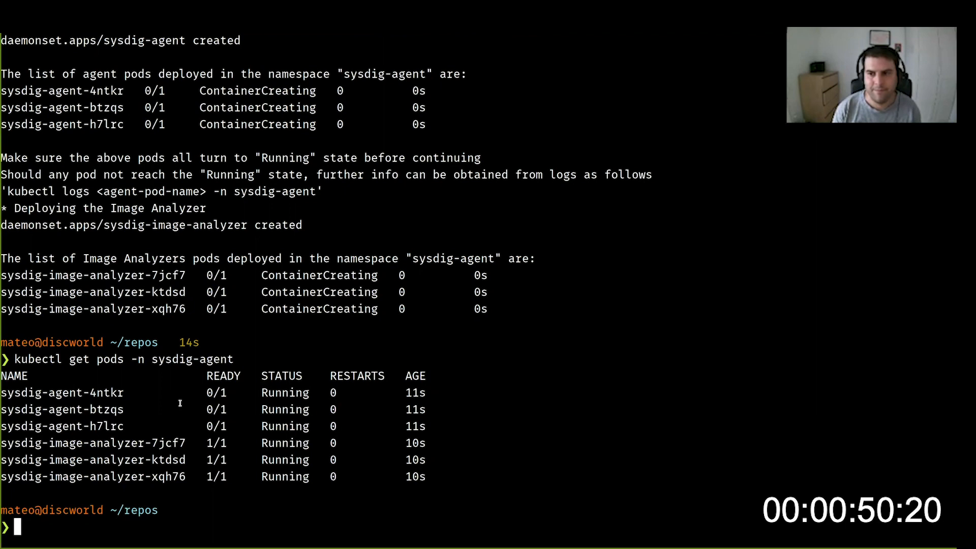
key("Return")
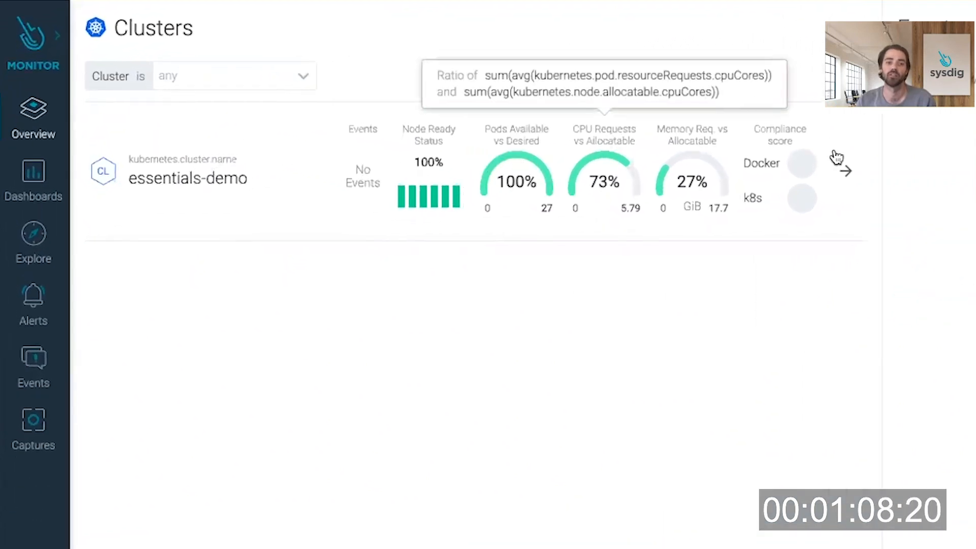
- Drill down from the essentials-demo cluster row to its Namespaces overview
left_click(844, 170)
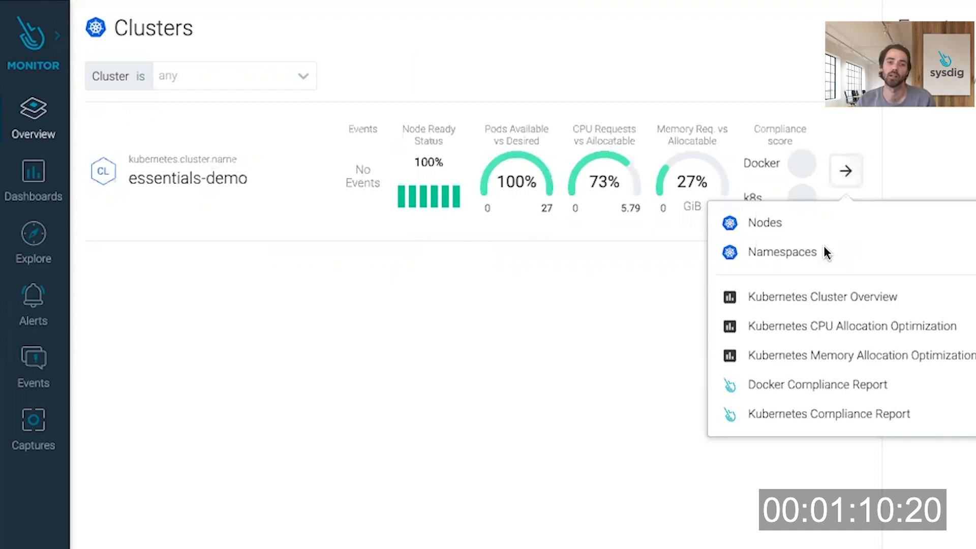
mouse_move(791, 256)
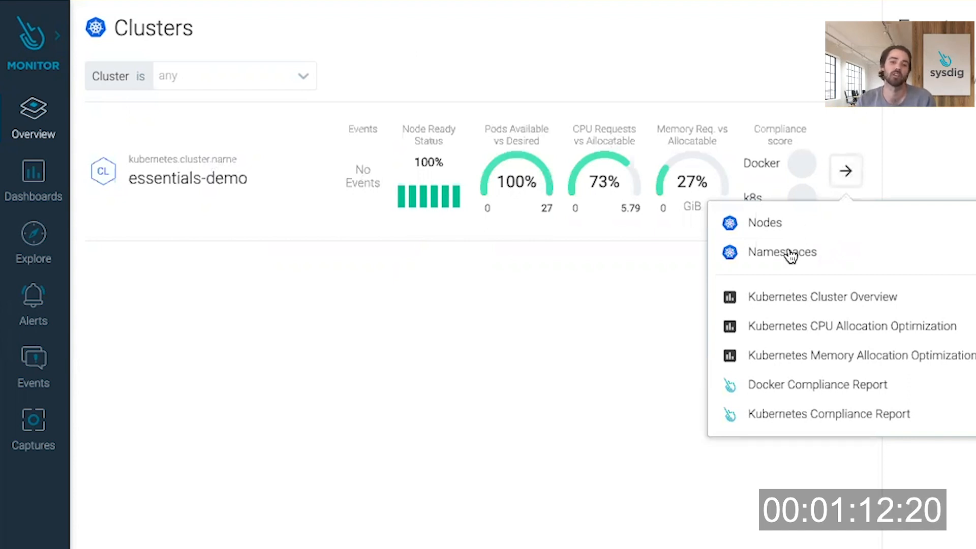
left_click(782, 251)
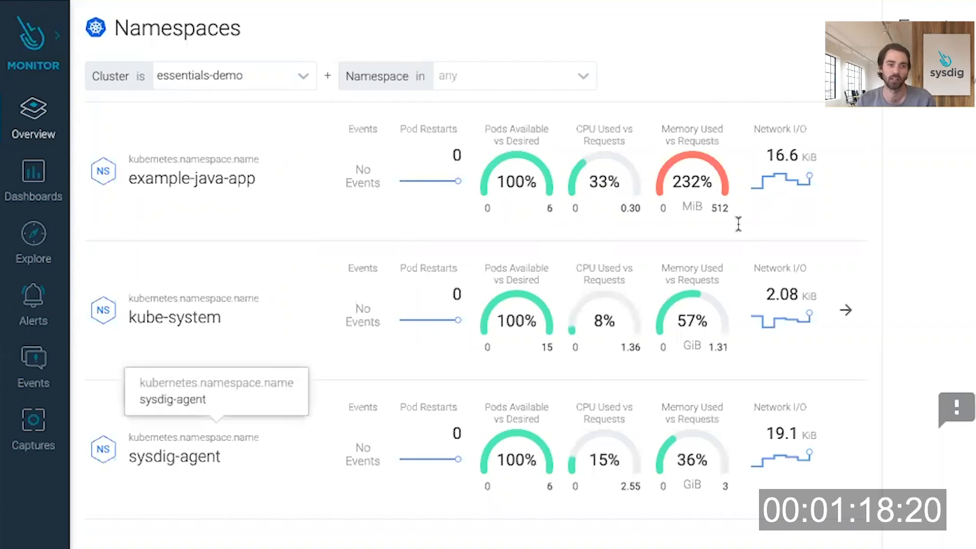
- Drill down from the example-java-app namespace row to its Workloads overview
left_click(845, 171)
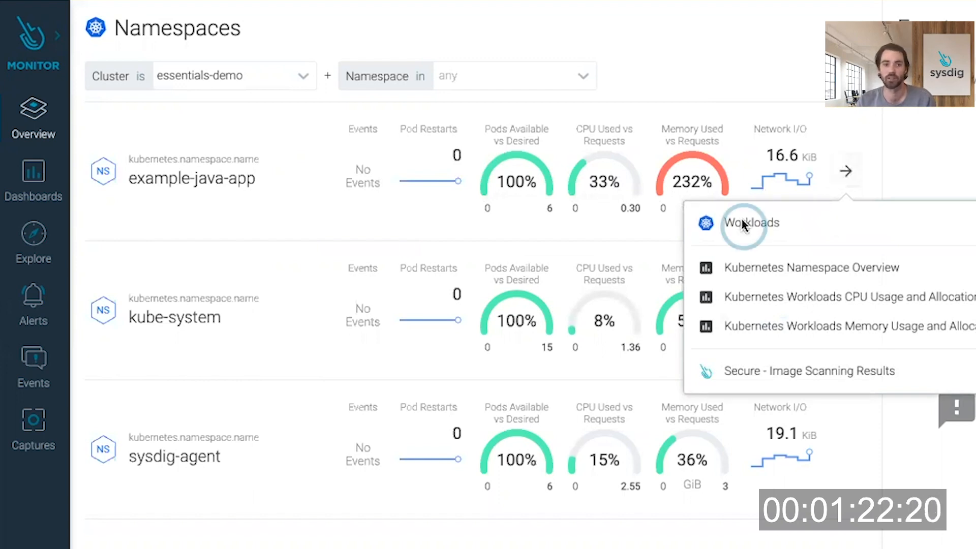
left_click(751, 223)
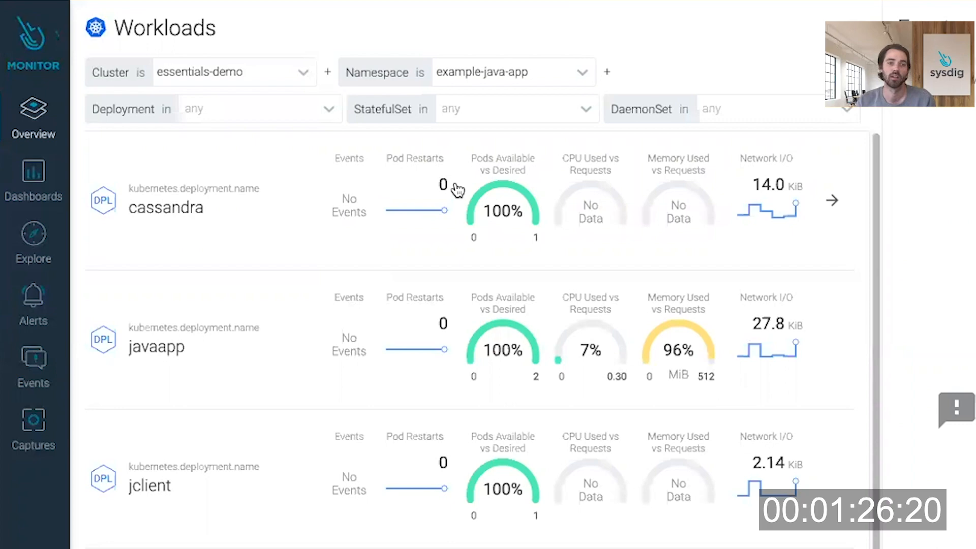
mouse_move(775, 201)
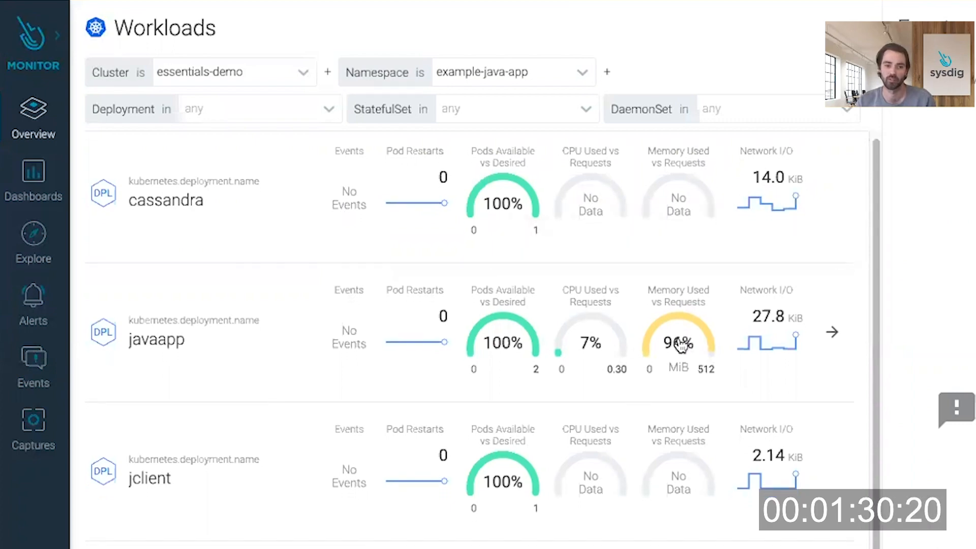
scroll("down", 3)
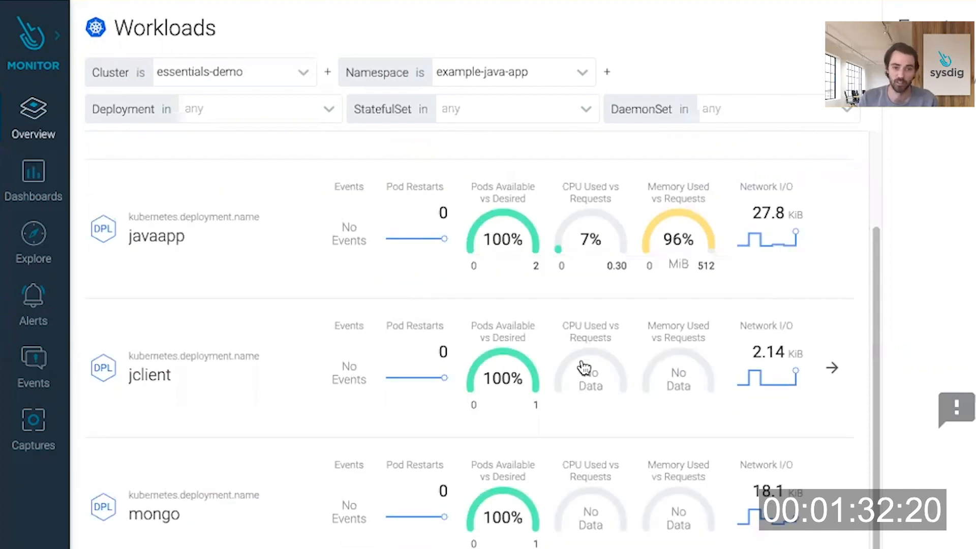
scroll("down", 3)
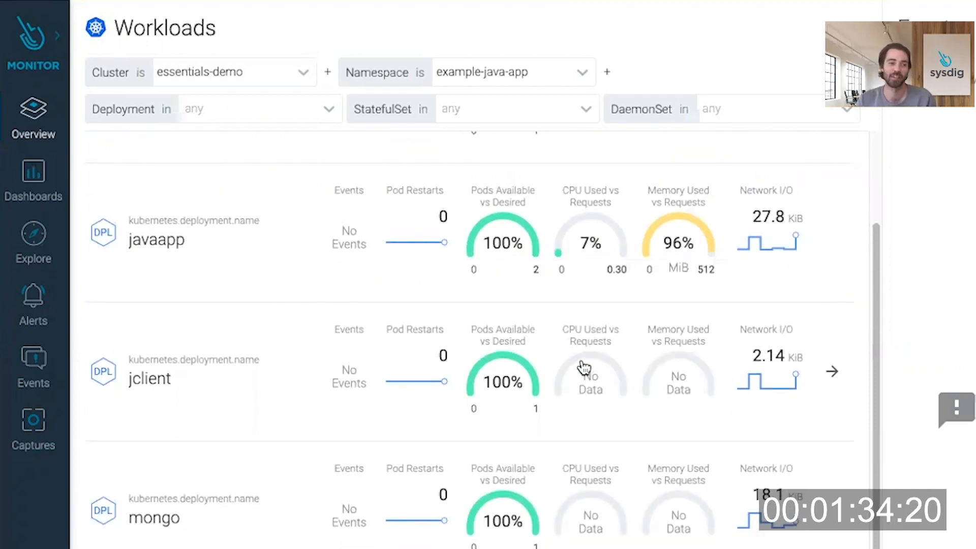
scroll("up", 3)
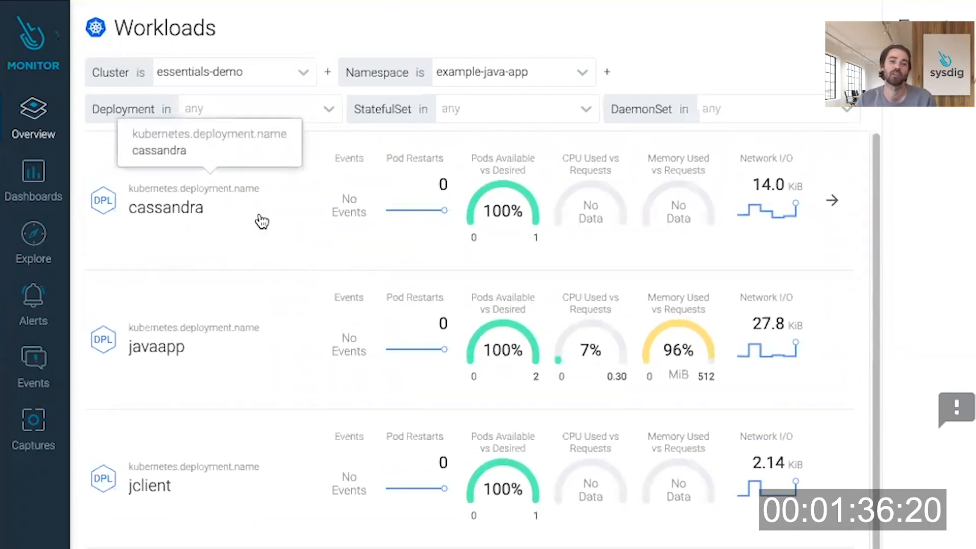
mouse_move(68, 184)
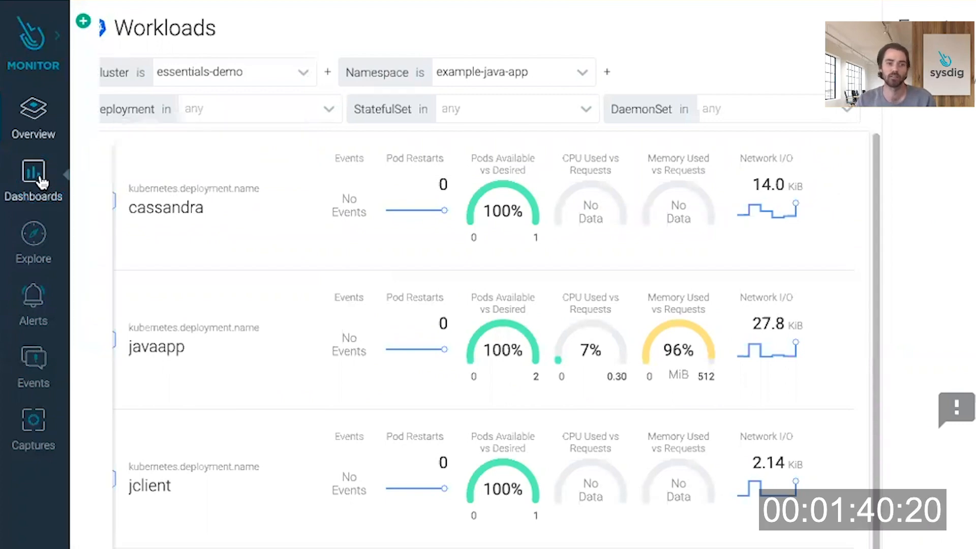
- From Dashboards, open the Cassandra By Node template under Applications
left_click(33, 181)
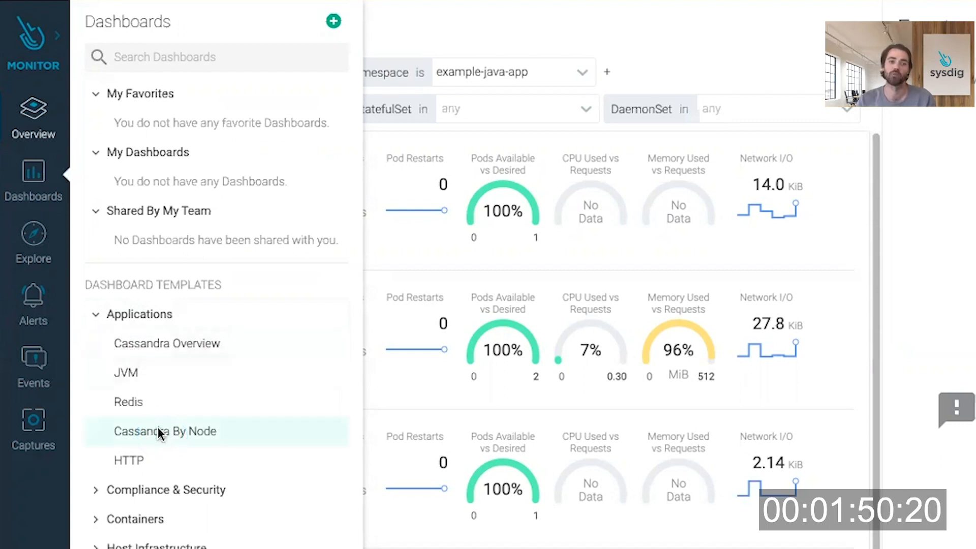
left_click(165, 431)
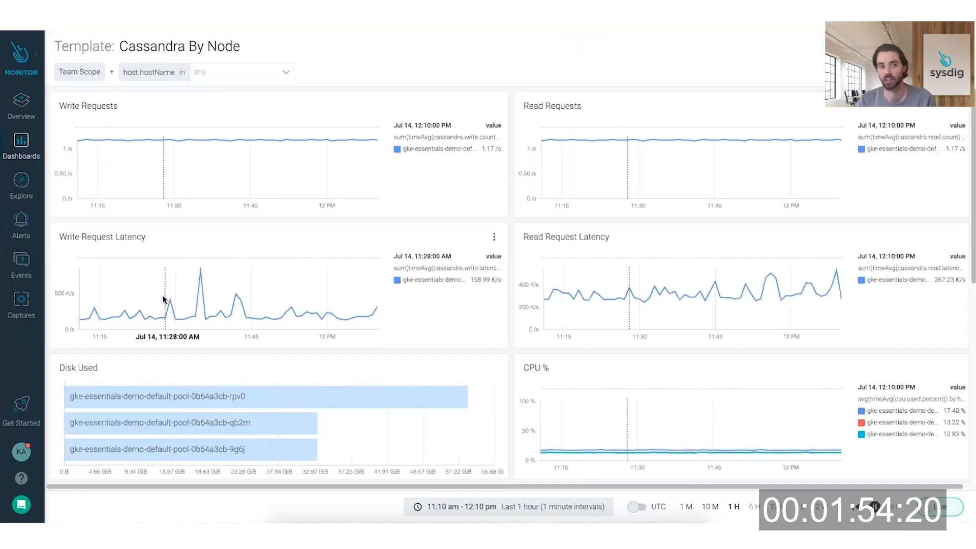
mouse_move(193, 129)
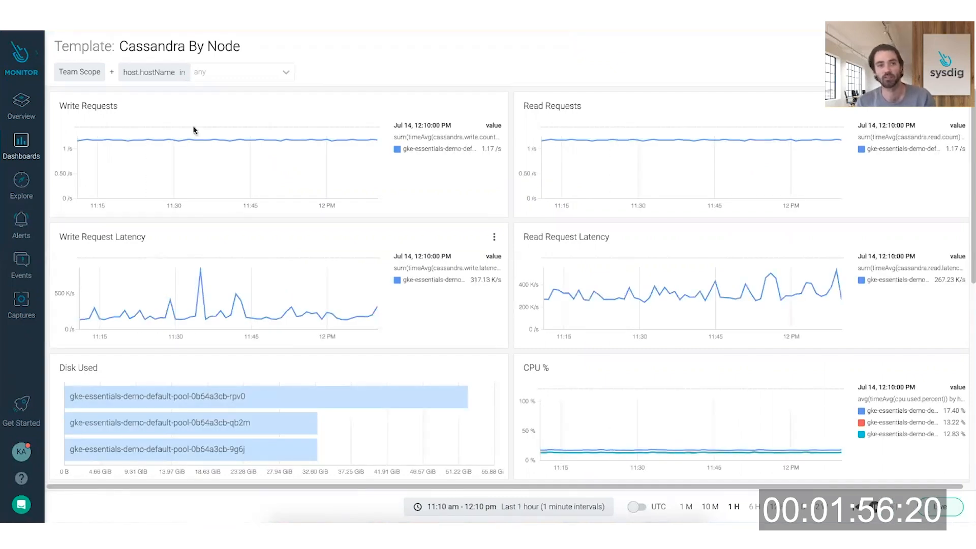
mouse_move(332, 275)
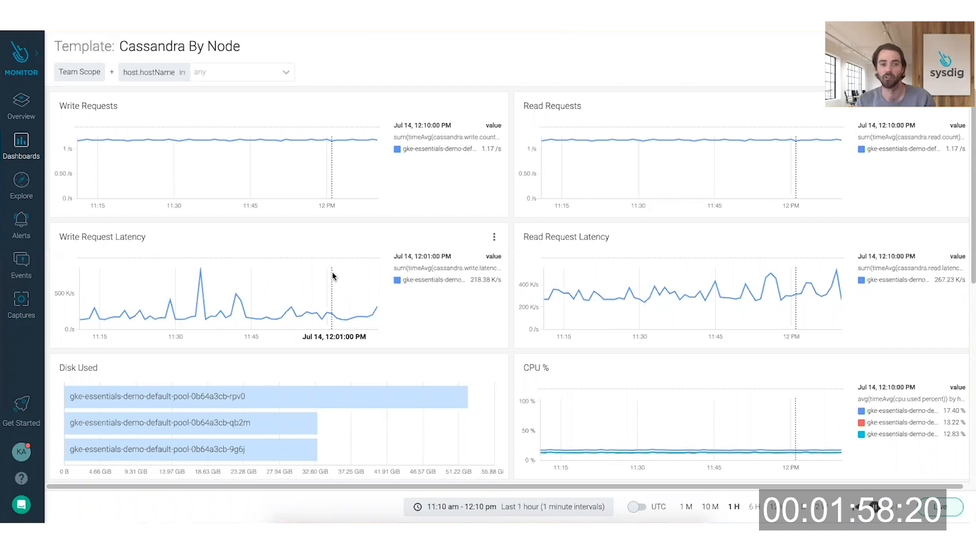
scroll("down", 3)
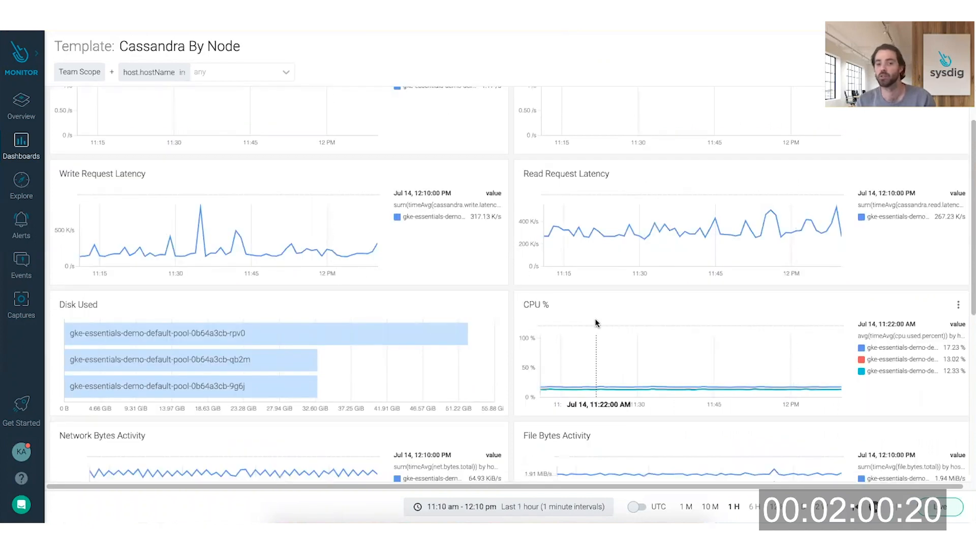
scroll("down", 3)
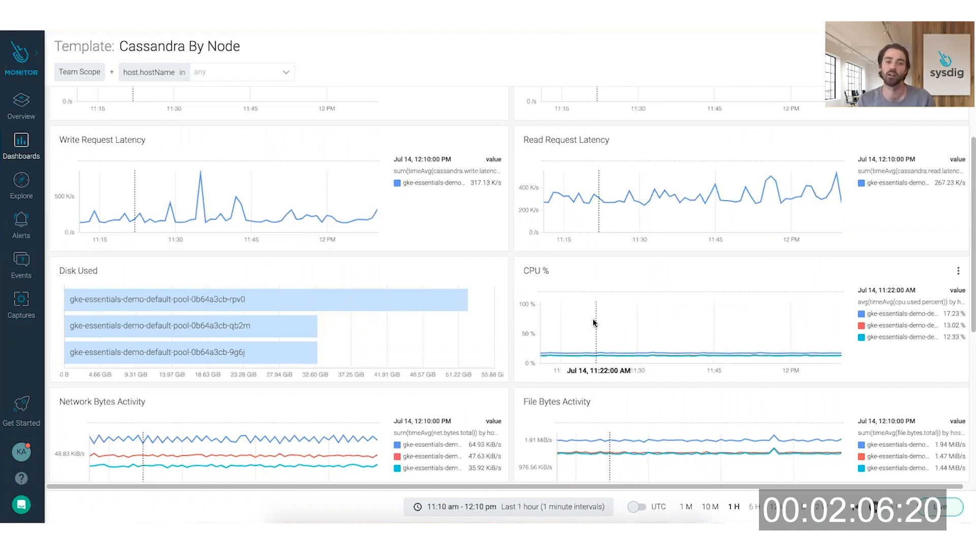
mouse_move(495, 207)
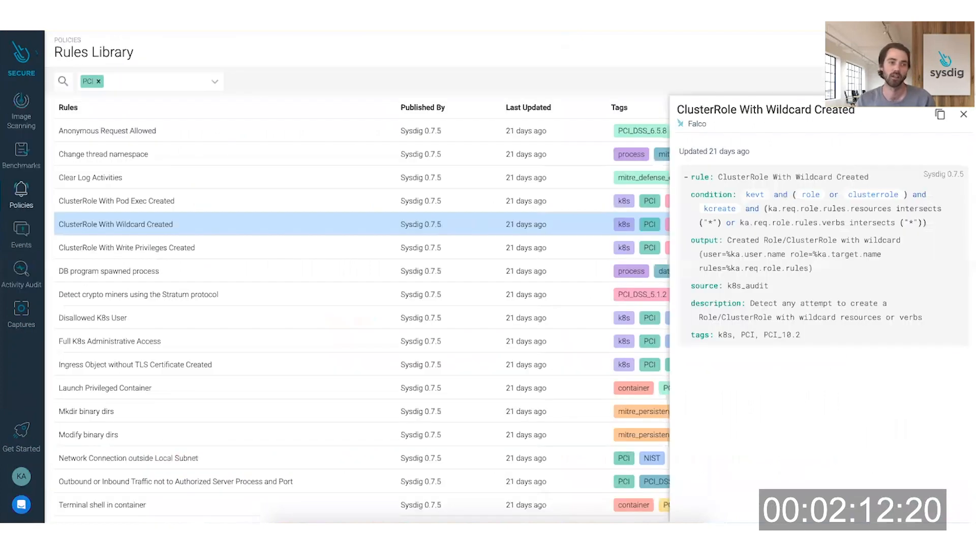
- Show Image Scanning Runtime results for Entire Infrastructure: 26 images, 46.2% failed, 53.8% passed
left_click(21, 112)
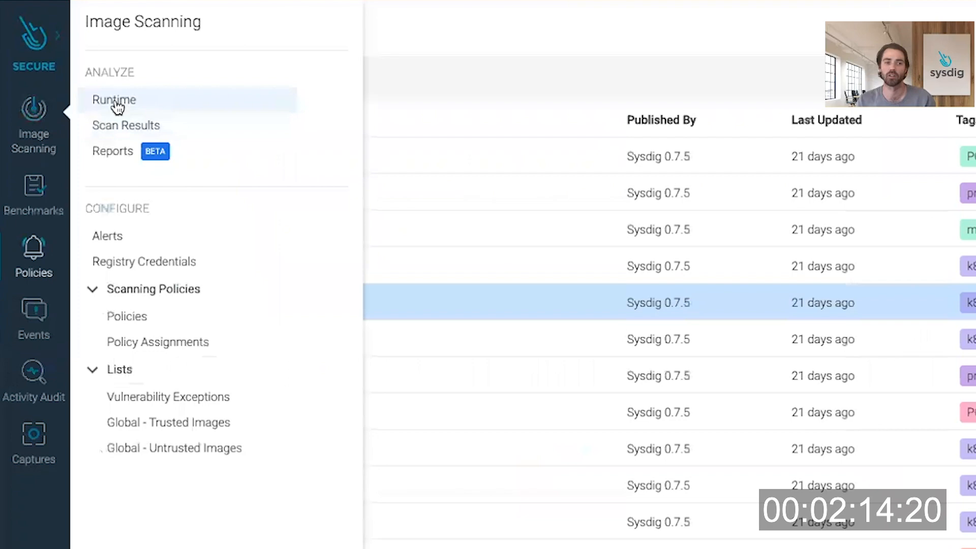
left_click(114, 100)
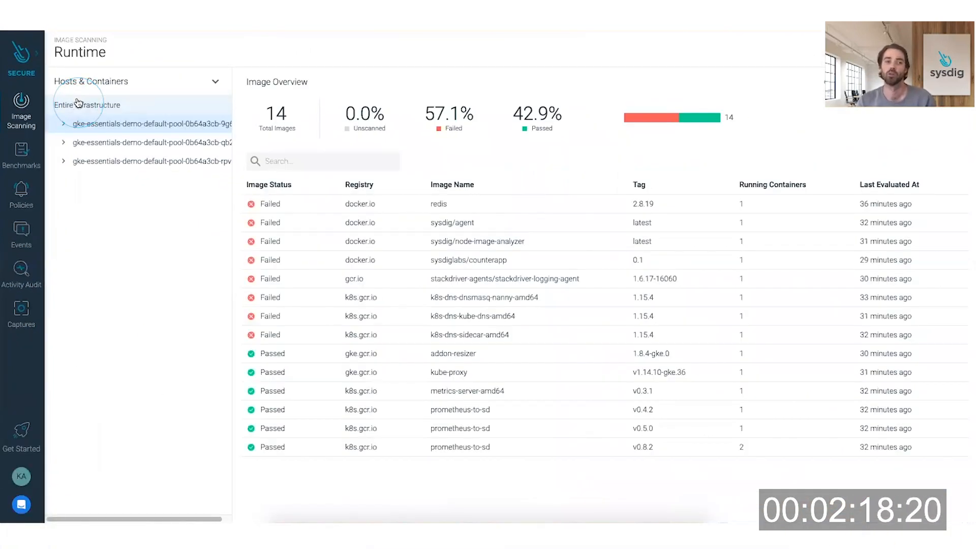
left_click(88, 105)
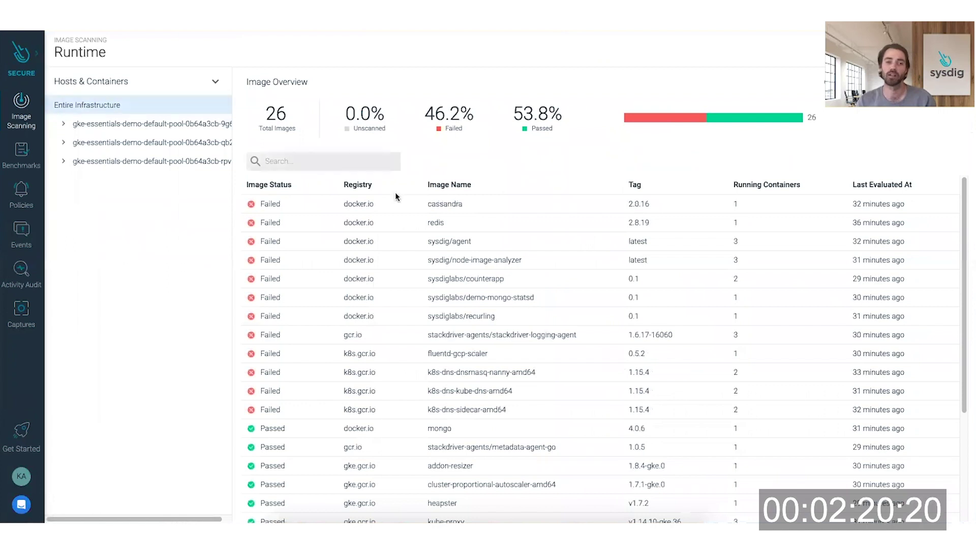
mouse_move(392, 243)
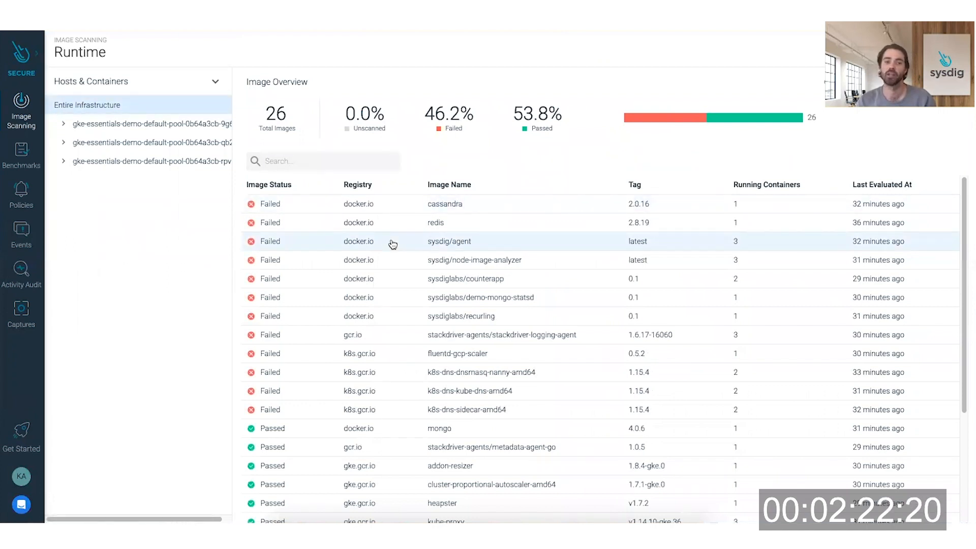
mouse_move(383, 259)
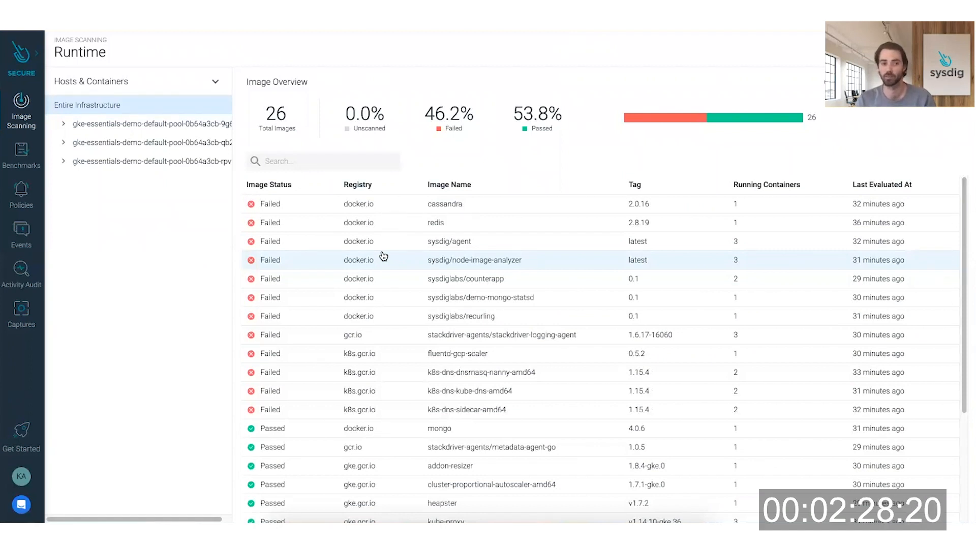
mouse_move(417, 242)
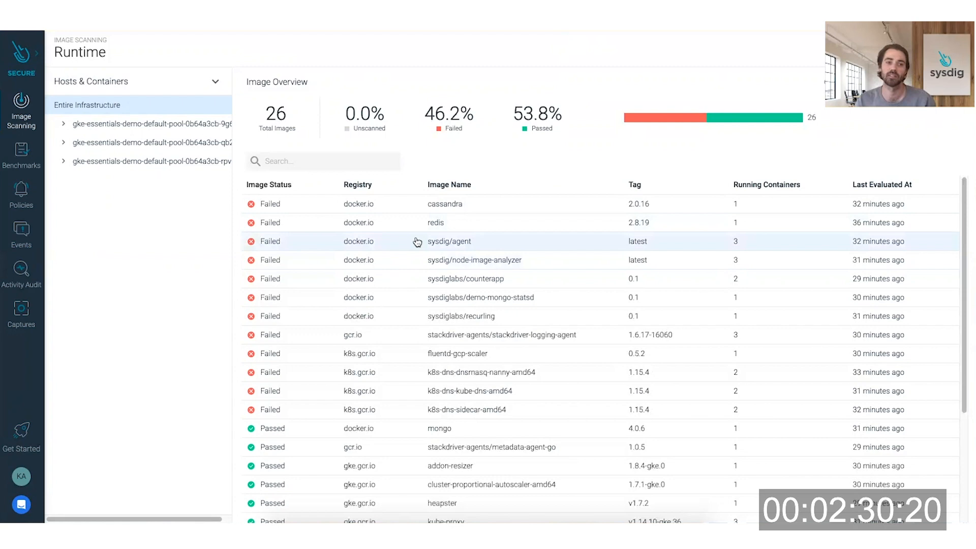
scroll("down", 3)
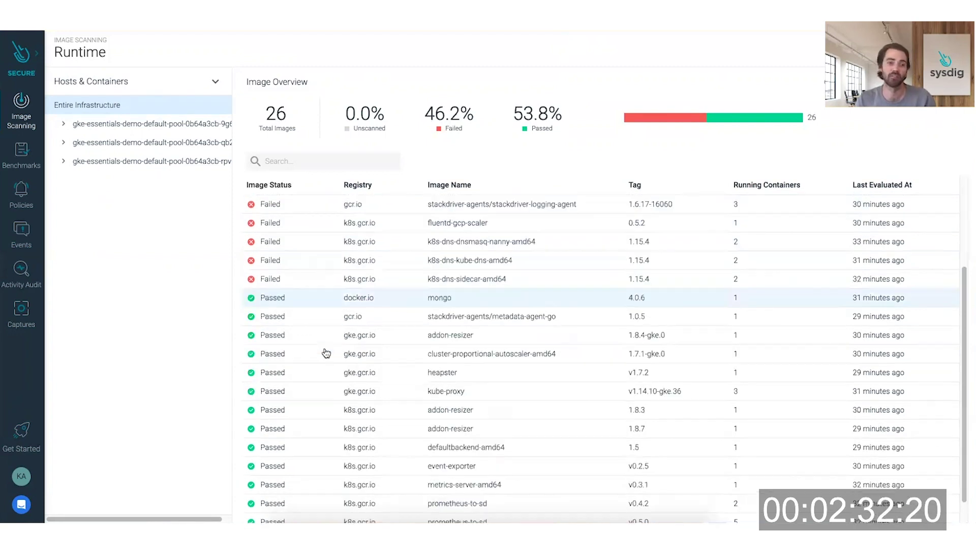
scroll("up", 3)
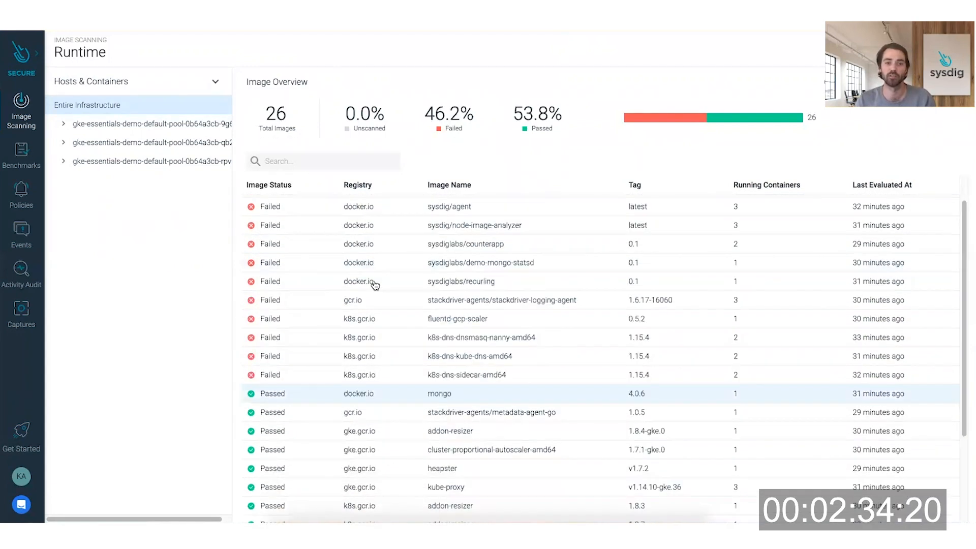
scroll("up", 3)
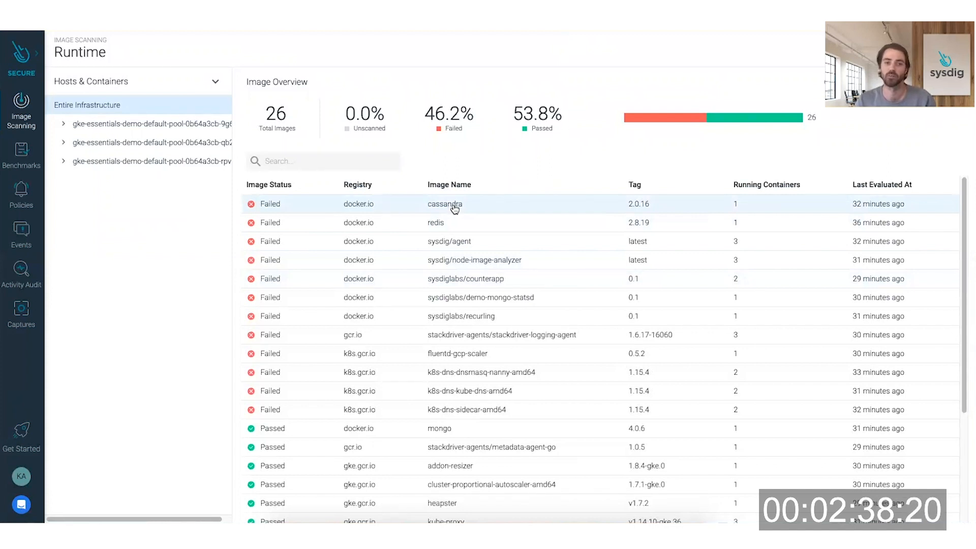
- Show the cassandra image's DefaultPolicy evaluation with two Dockerfile warnings and three high-vulnerability stops
left_click(444, 204)
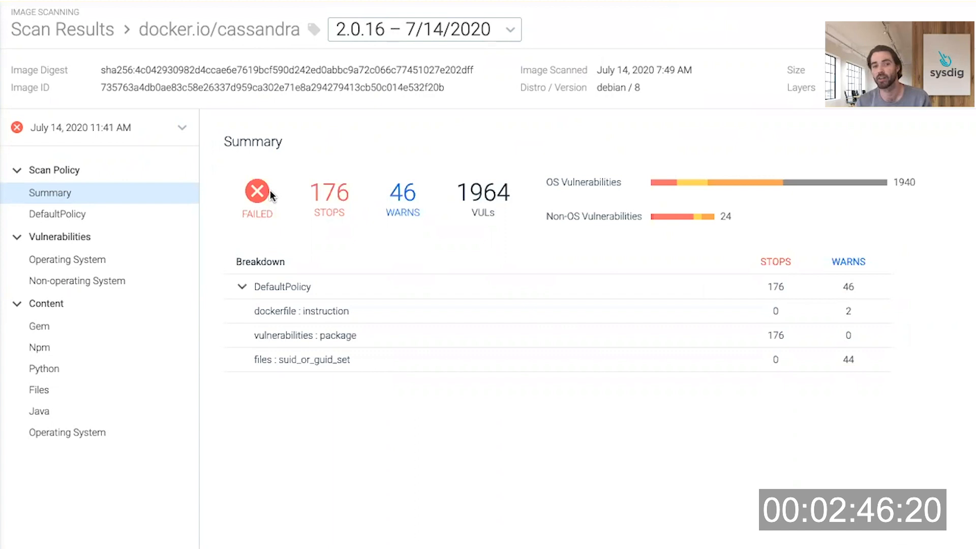
mouse_move(728, 180)
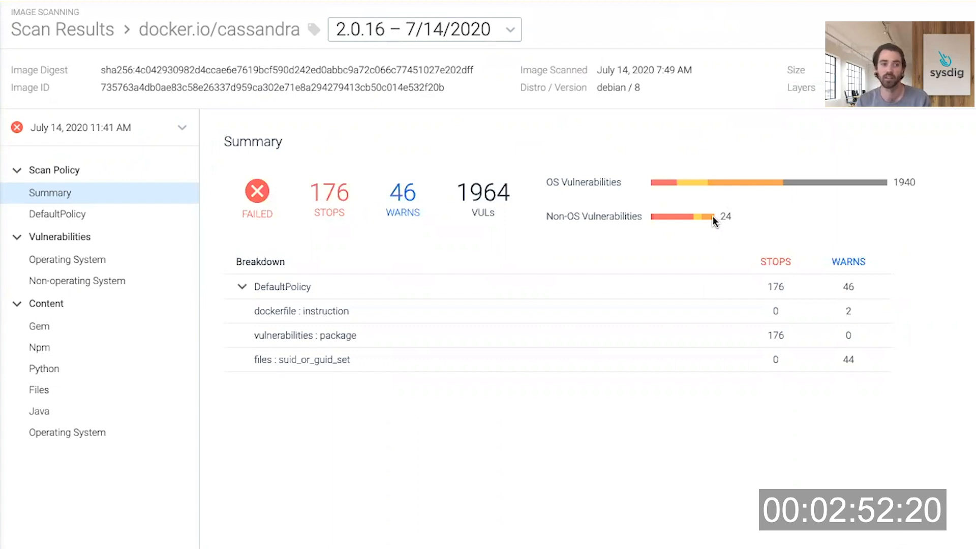
mouse_move(121, 215)
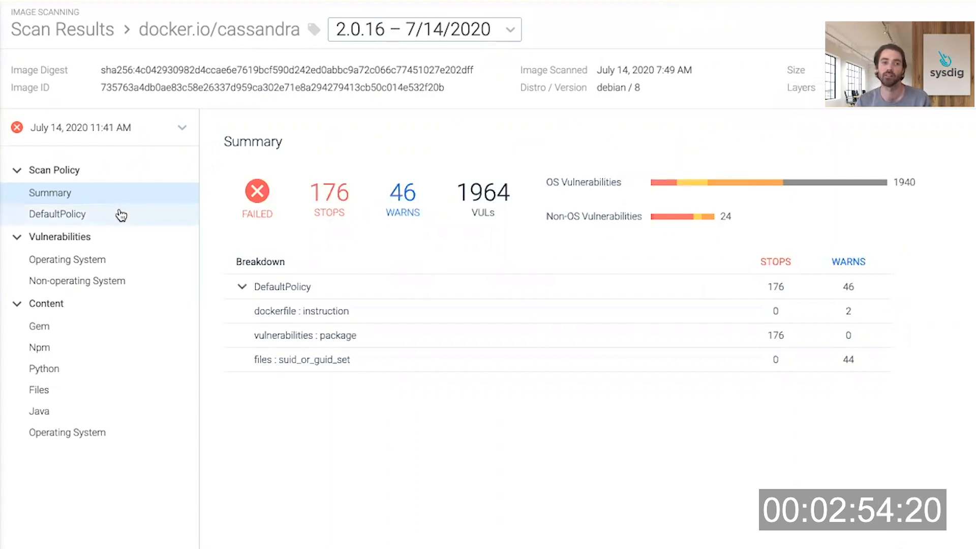
left_click(57, 213)
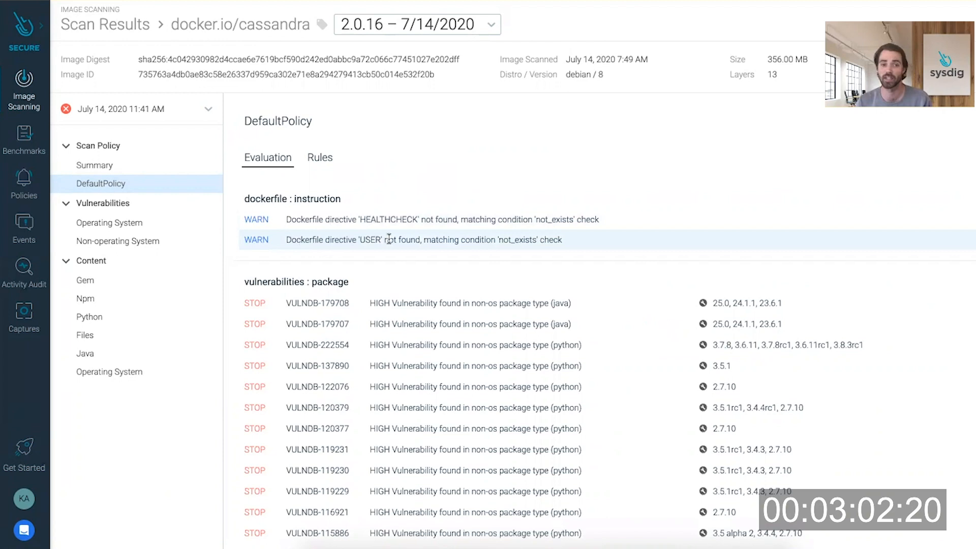
scroll("down", 3)
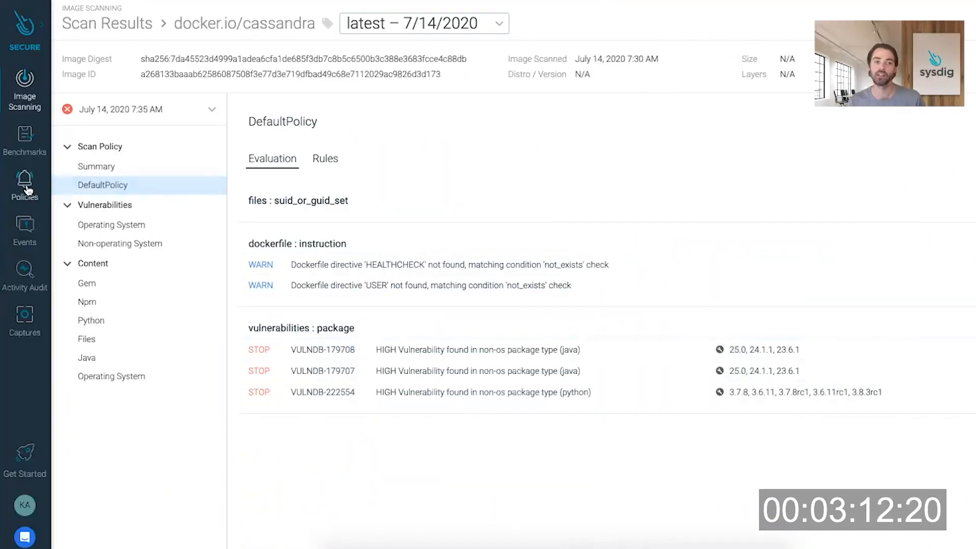
- In Runtime Policies, use Sysdig Default Policies to generate the default notify-only policies
left_click(24, 182)
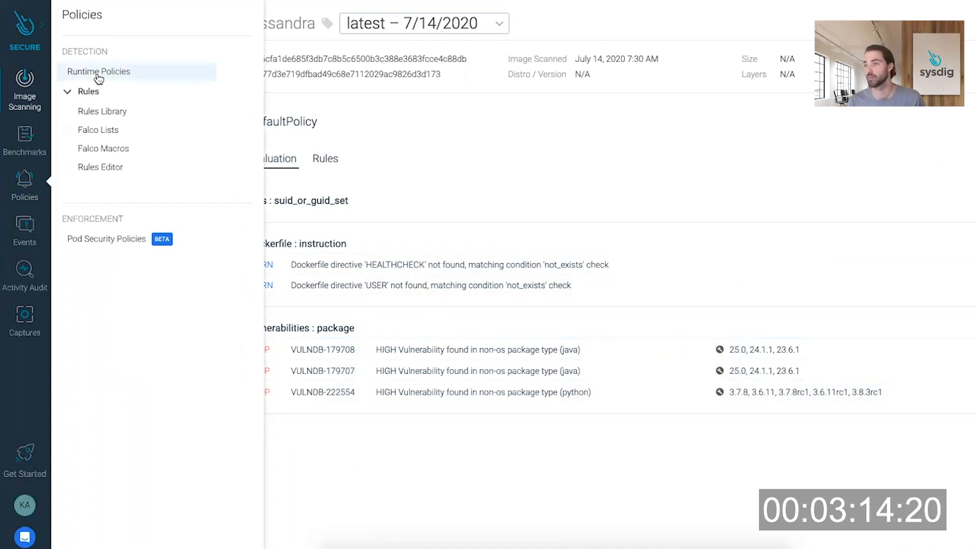
left_click(99, 72)
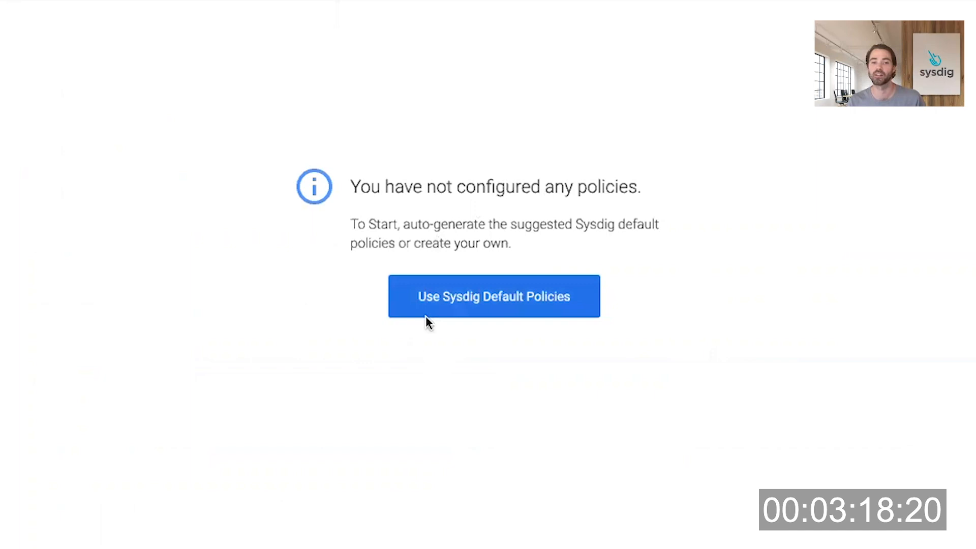
mouse_move(435, 315)
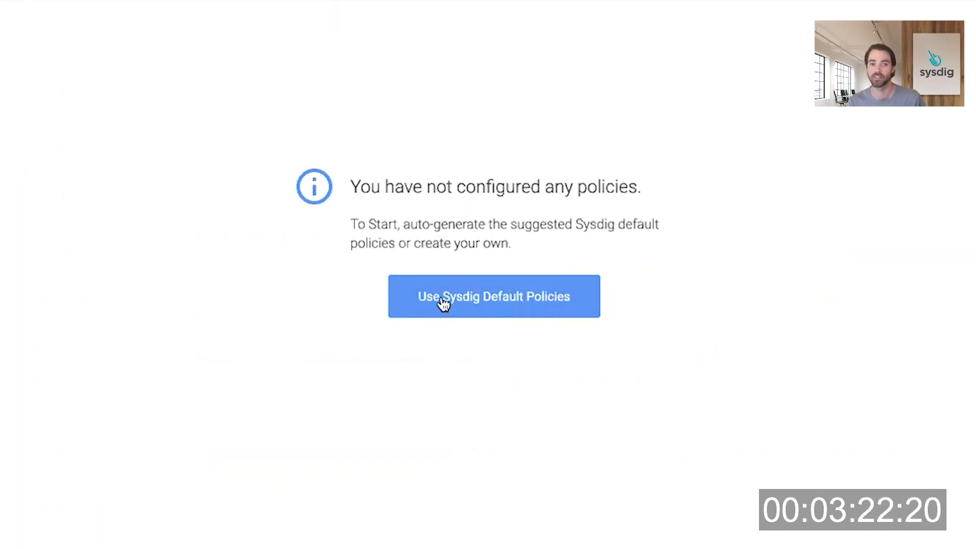
left_click(493, 296)
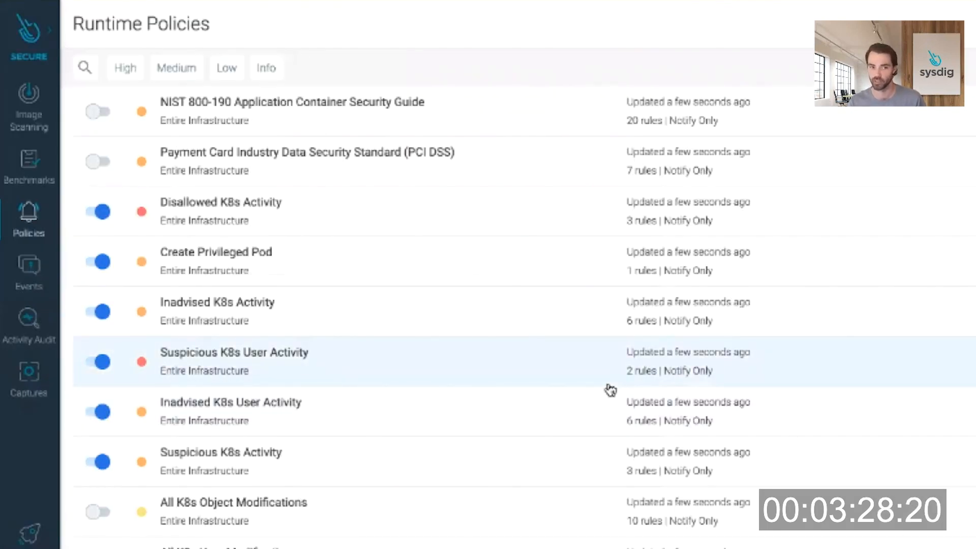
mouse_move(540, 281)
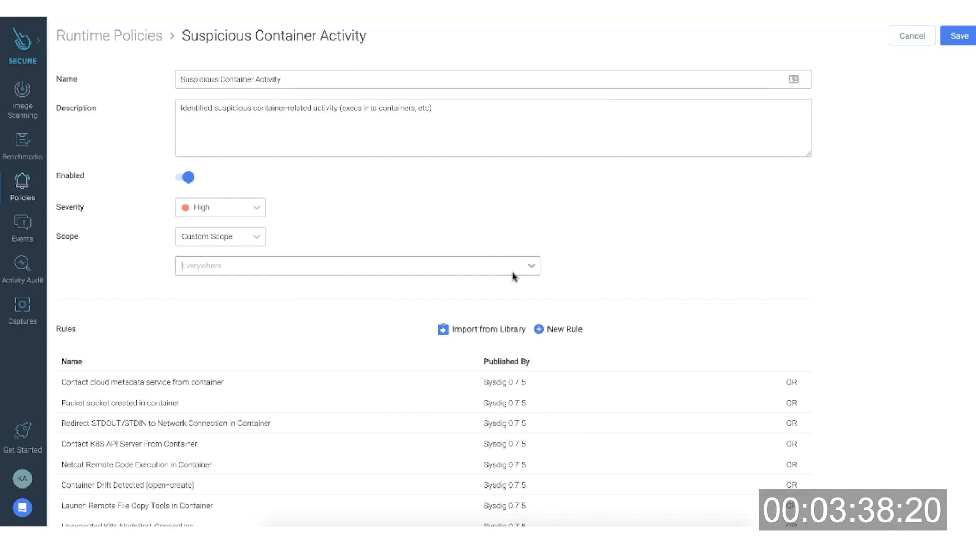
- Scroll through the Suspicious Container Activity policy's Sysdig 0.7.5 rules and notify-only container action
scroll("down", 3)
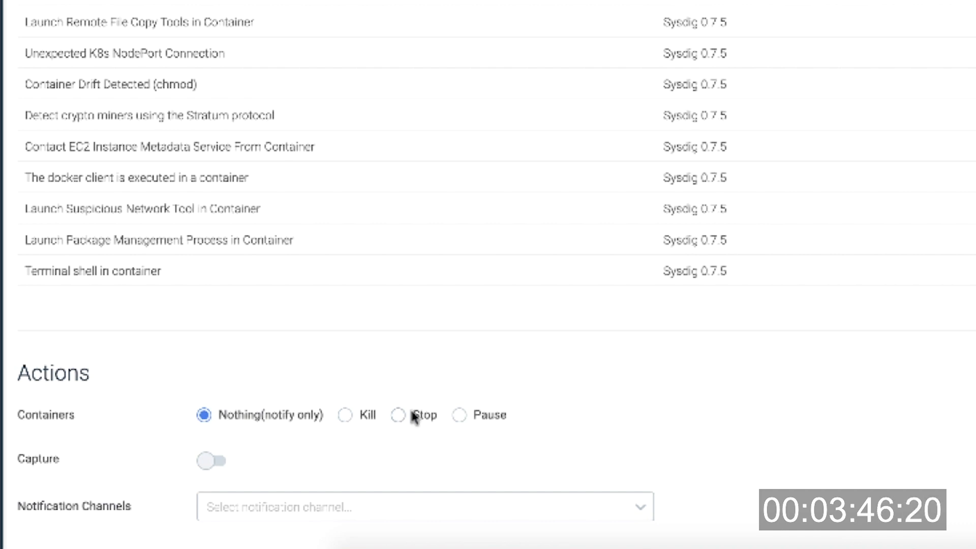
mouse_move(352, 493)
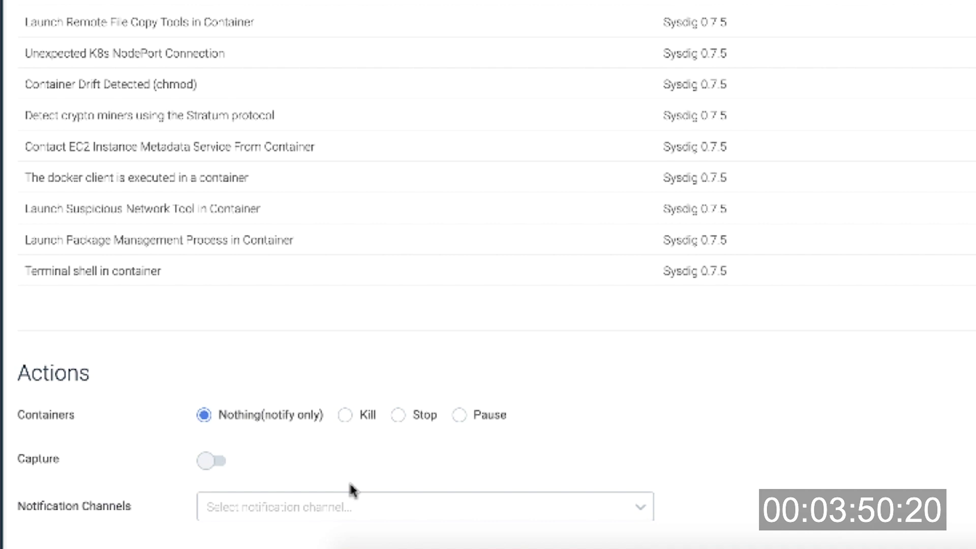
scroll("up", 3)
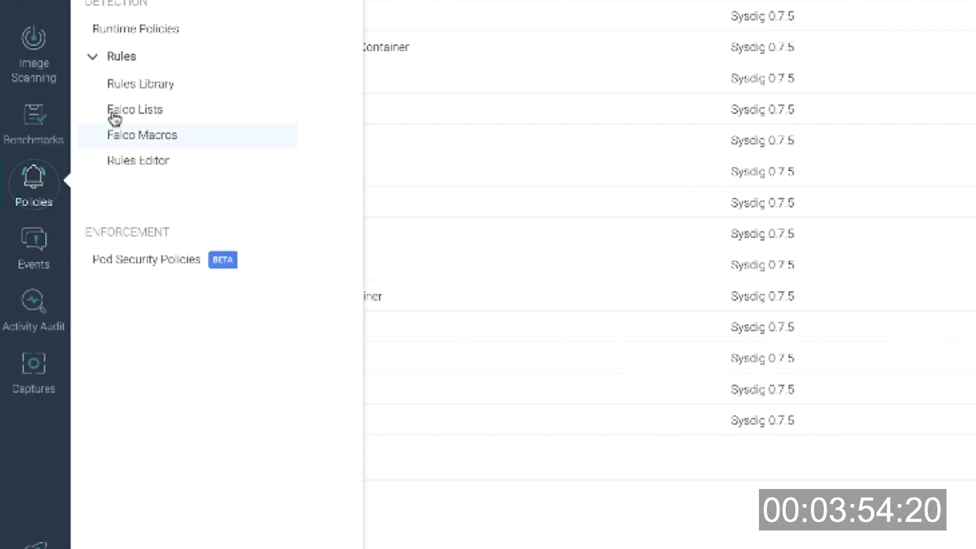
- Show the Rules Library in Sysdig Secure, filtered to rules tagged PCI
left_click(140, 85)
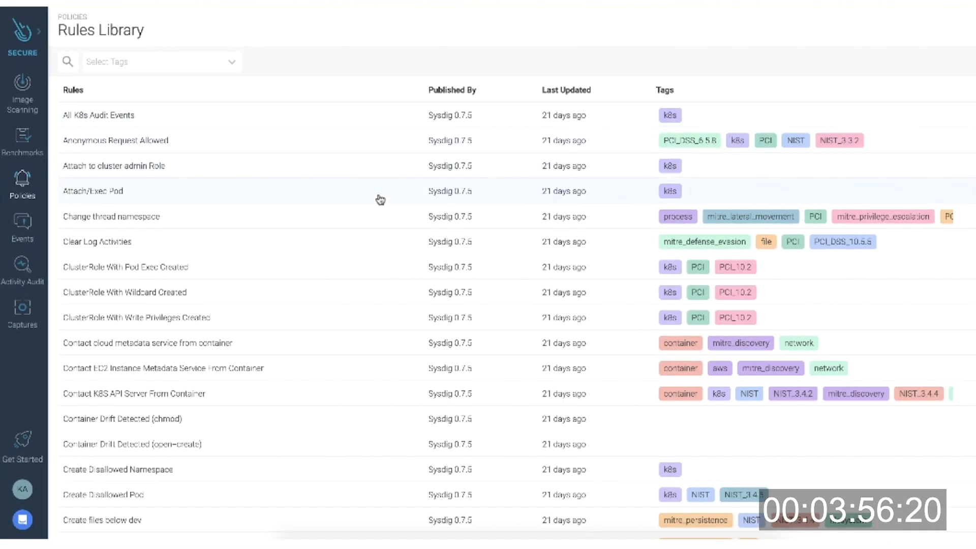
mouse_move(380, 191)
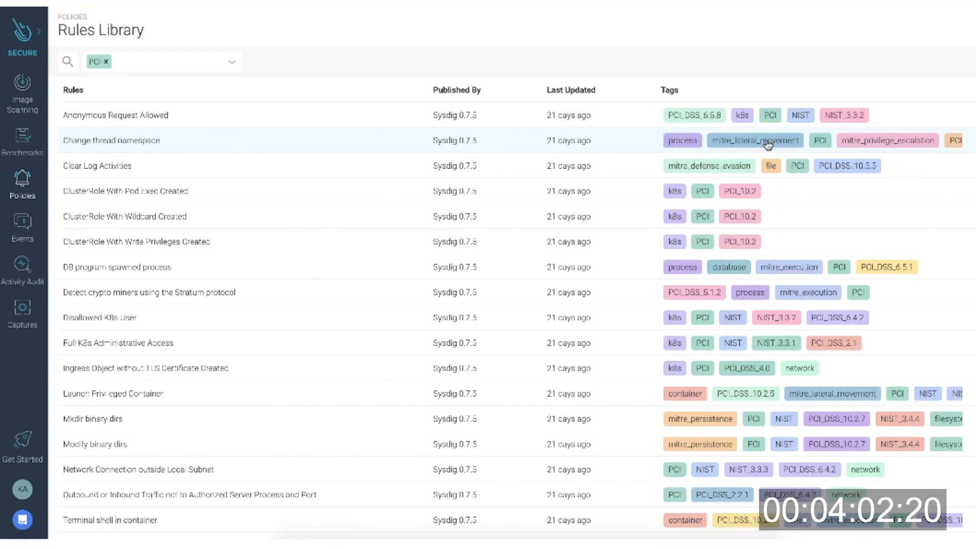
mouse_move(355, 235)
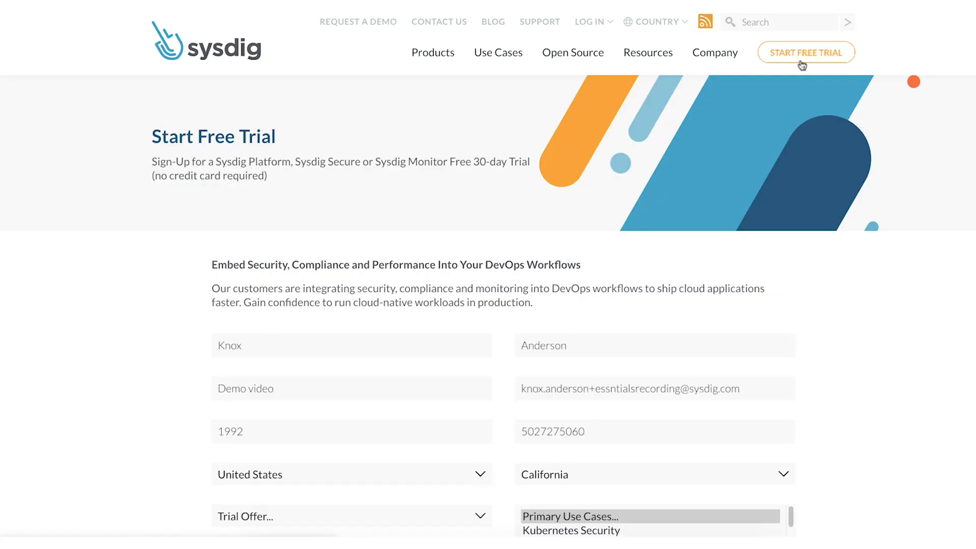
- Reach the Sysdig Start Free Trial sign-up page with the registration form filled in
left_click(351, 346)
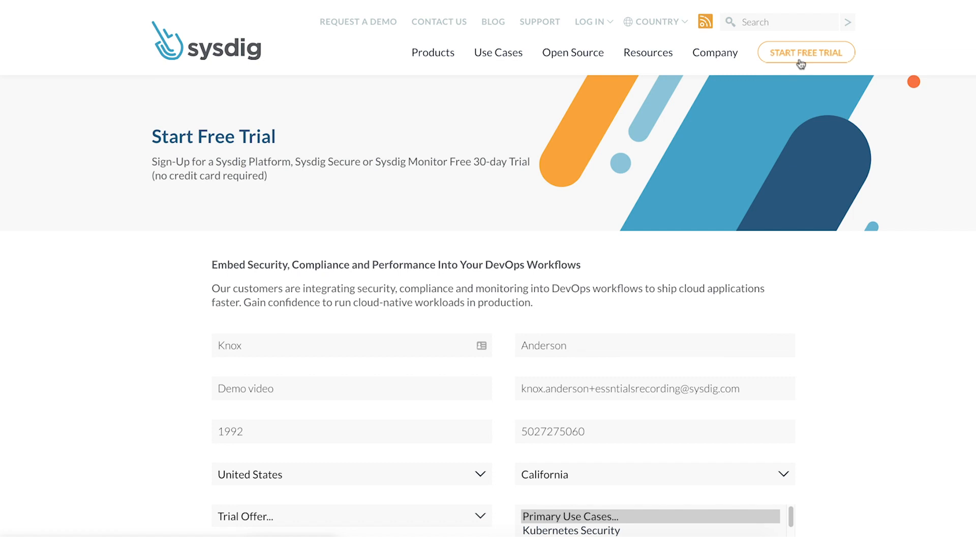